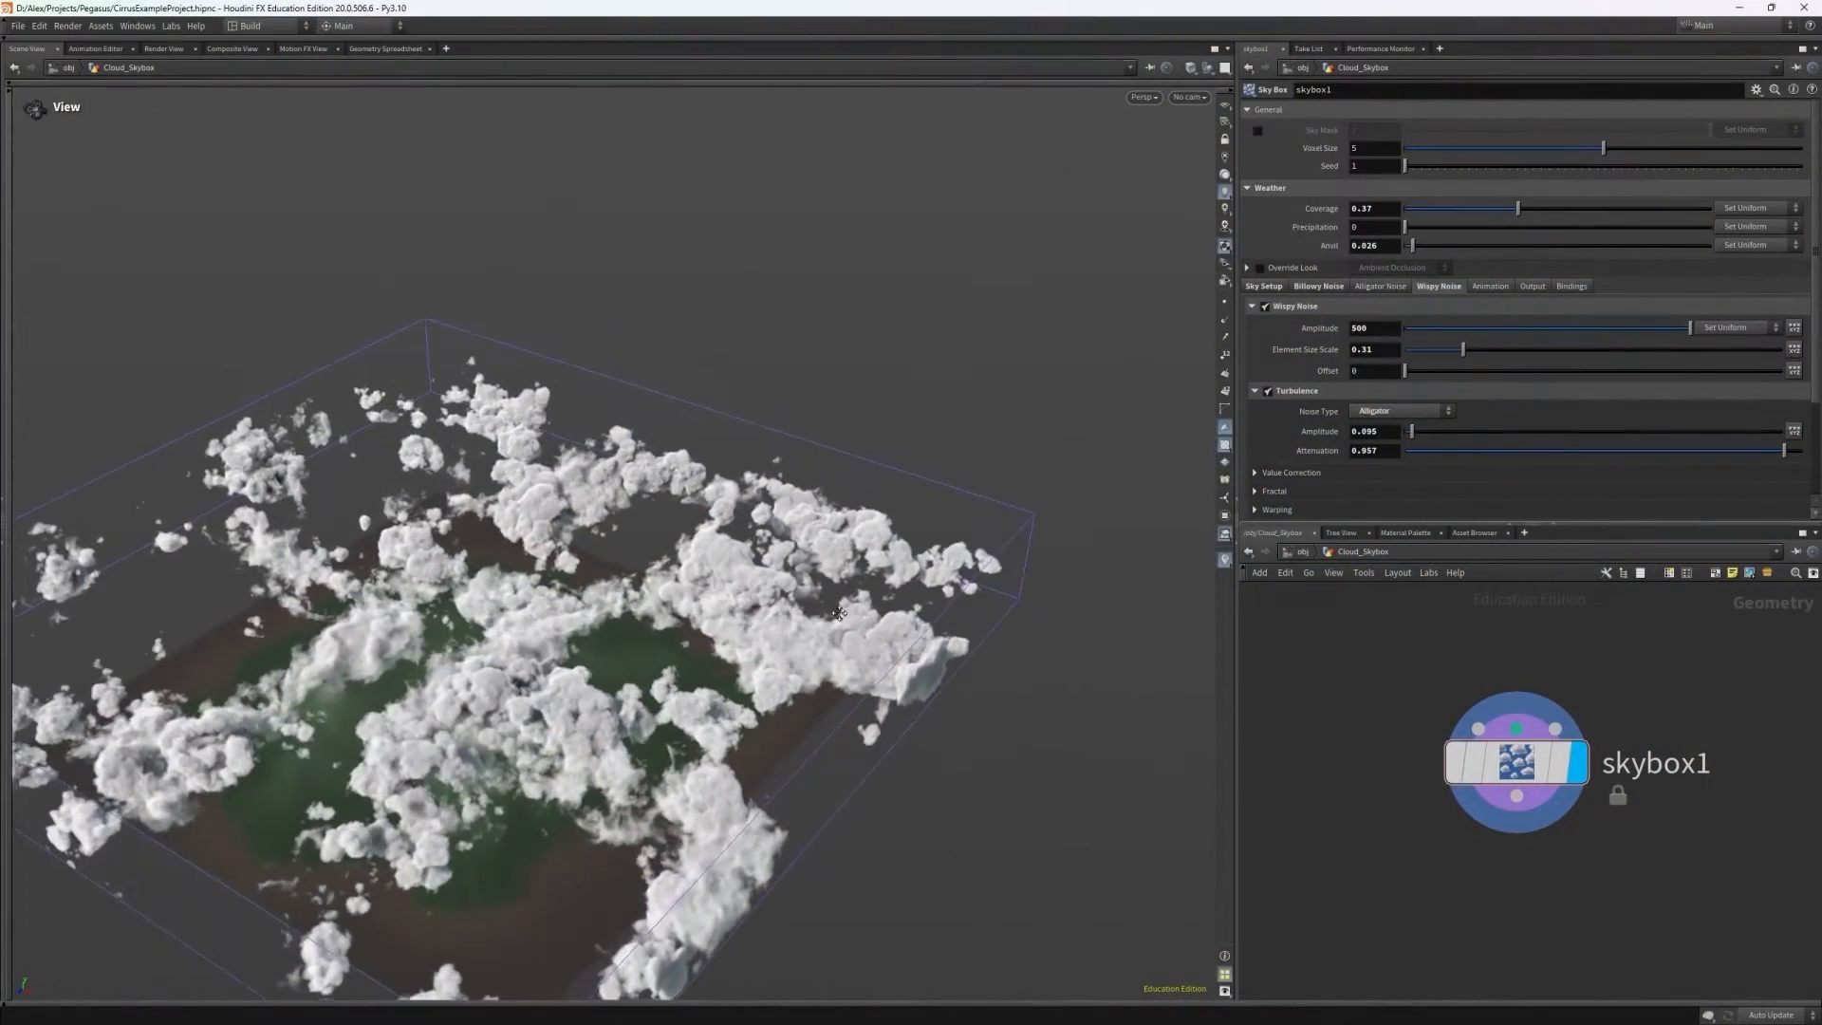
- Orbit the Sky Box cloudscape lower, then load a different empty .hipnc scene
left_click_drag(837, 613, 854, 729)
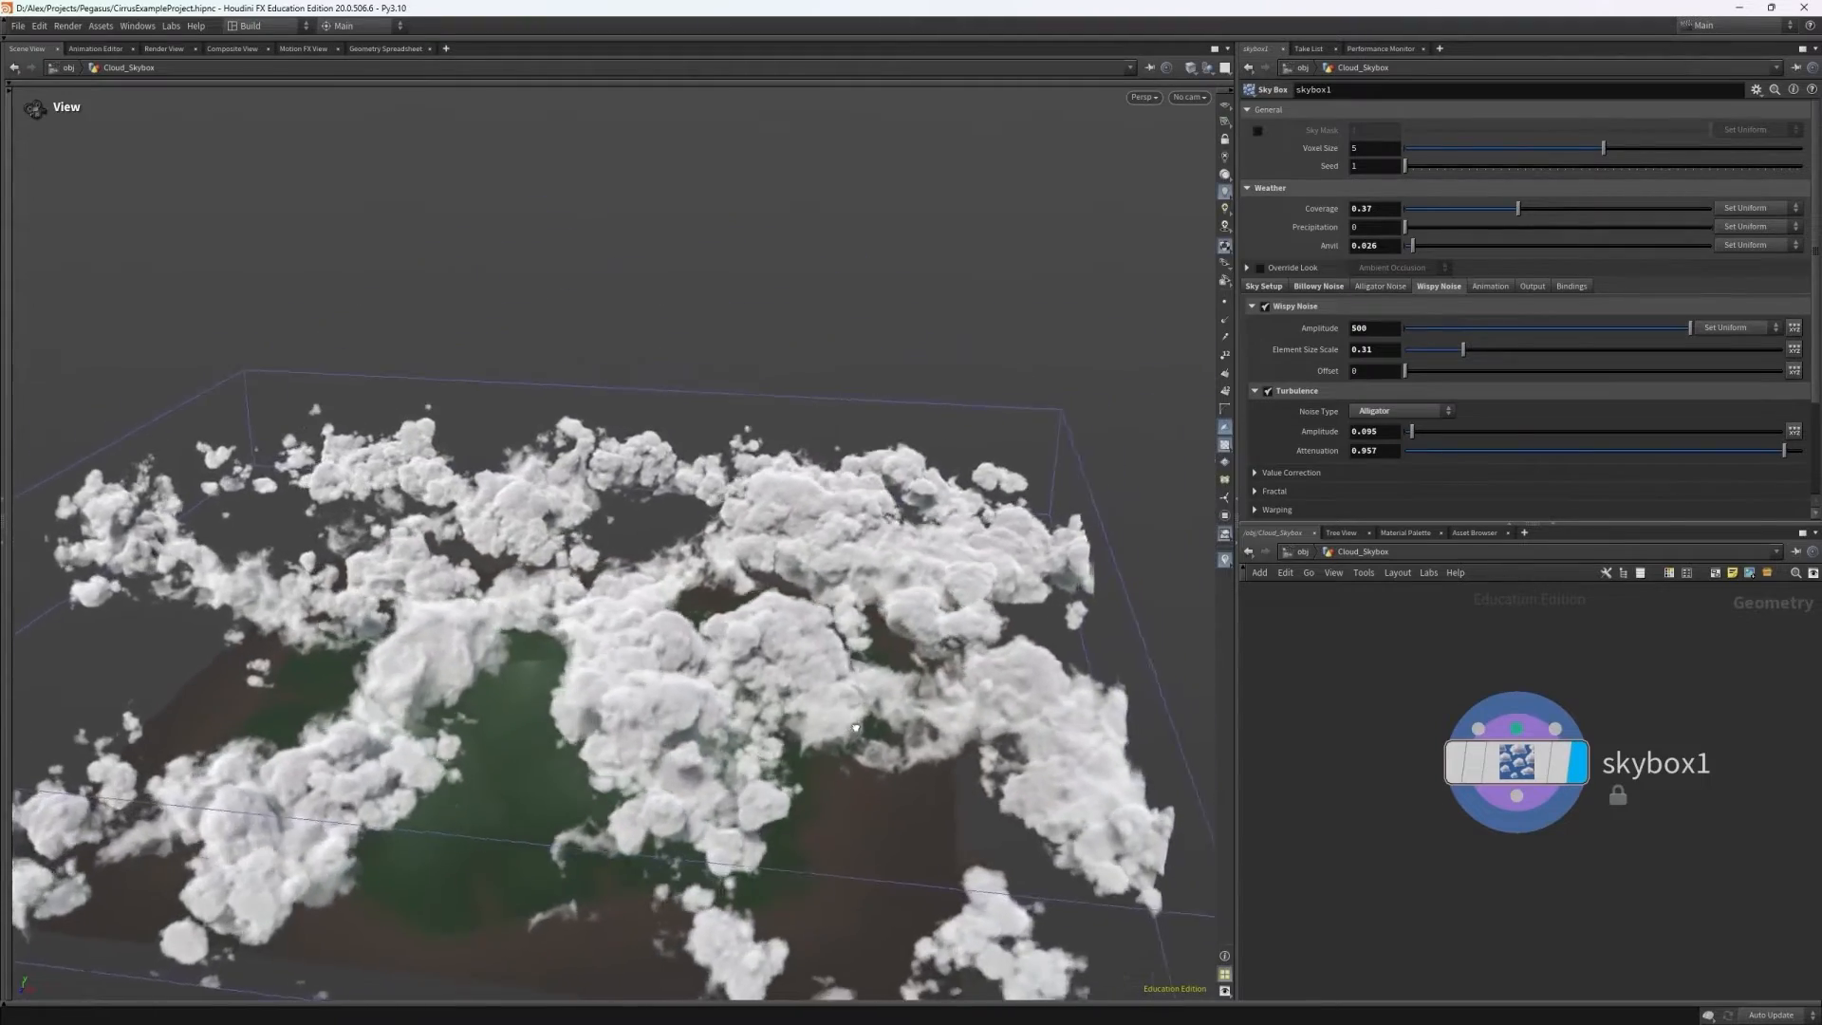
left_click_drag(856, 729, 797, 789)
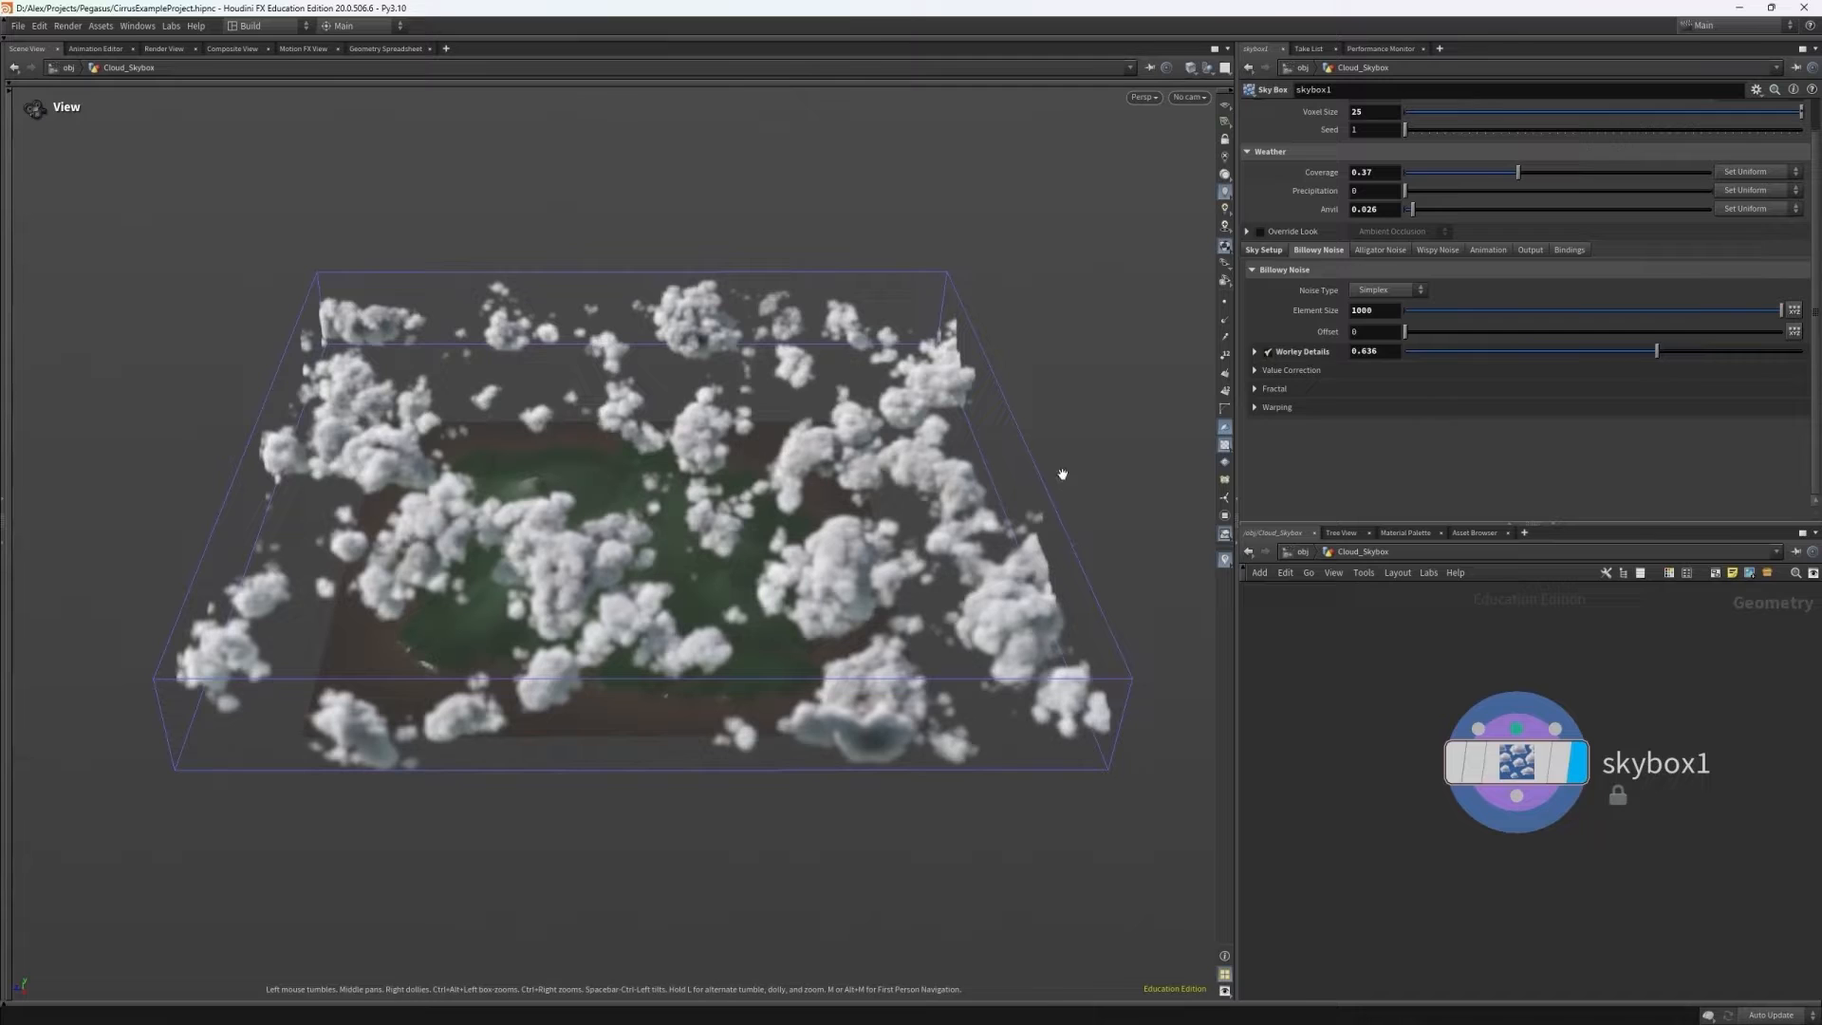
left_click(1437, 249)
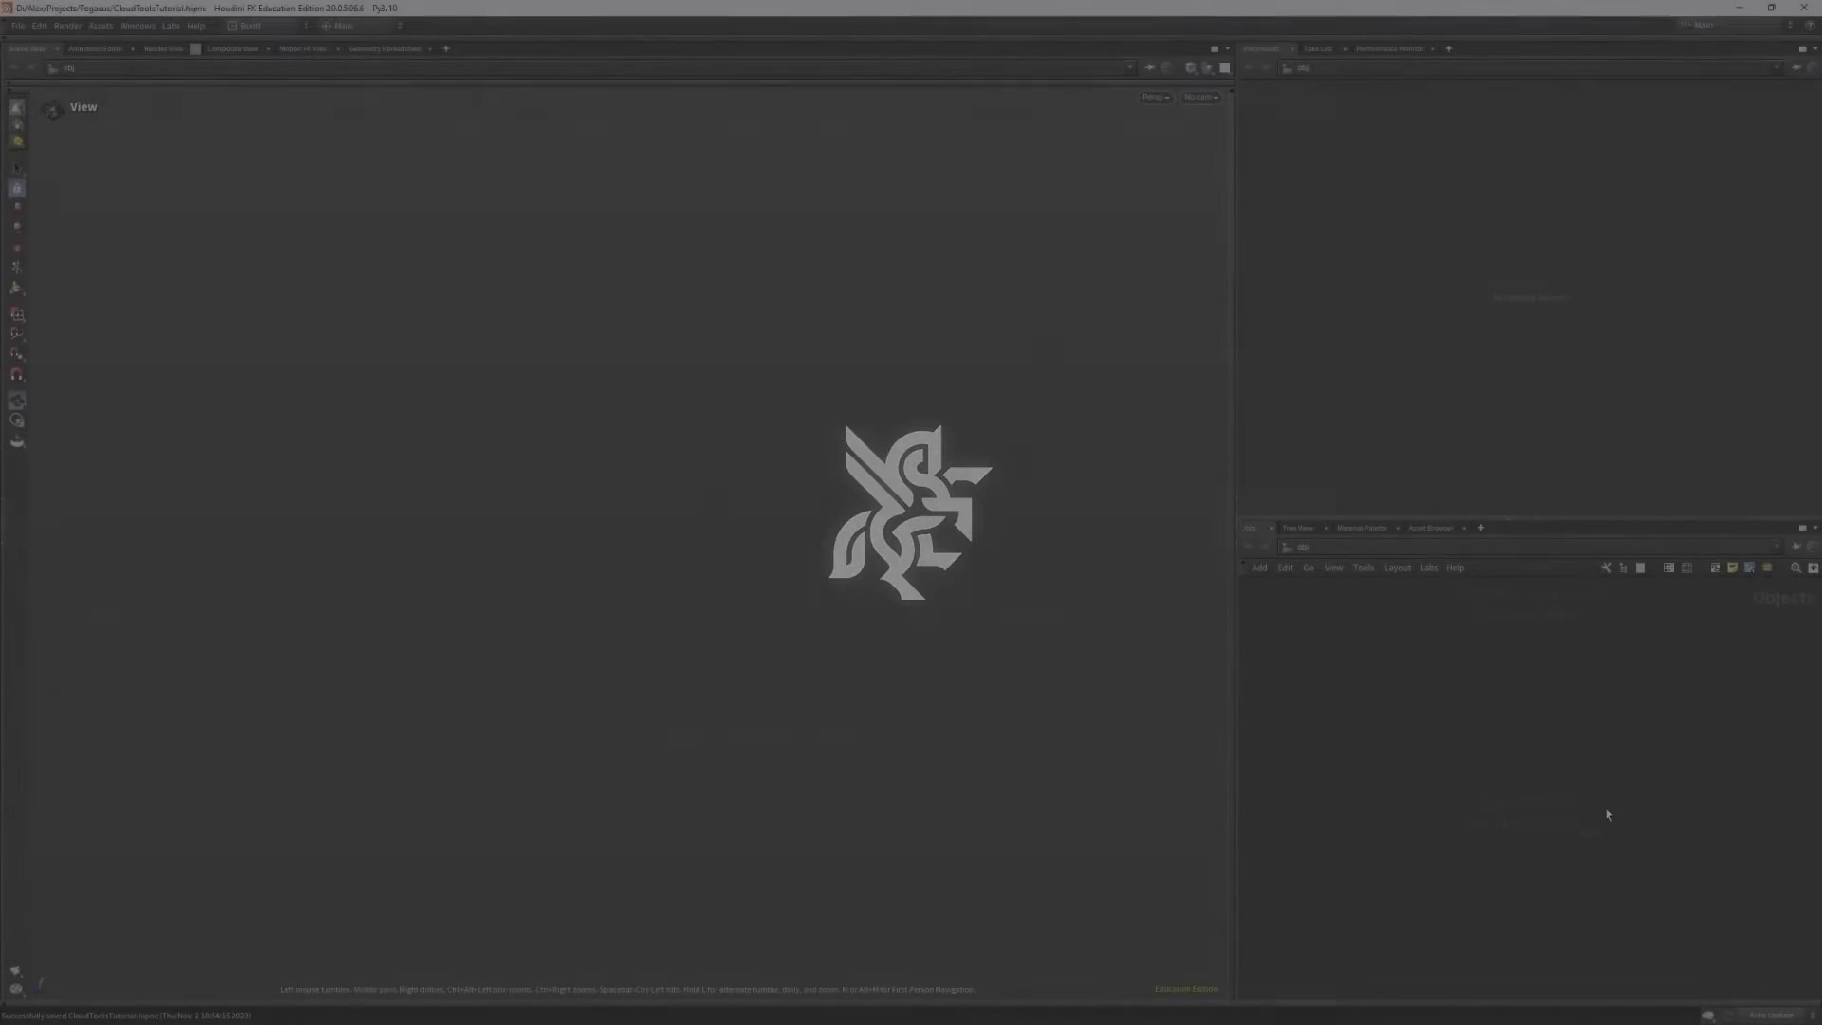
- Place a Cloud Shape Generate node from Environments > Clouds in the empty network
left_click(1410, 780)
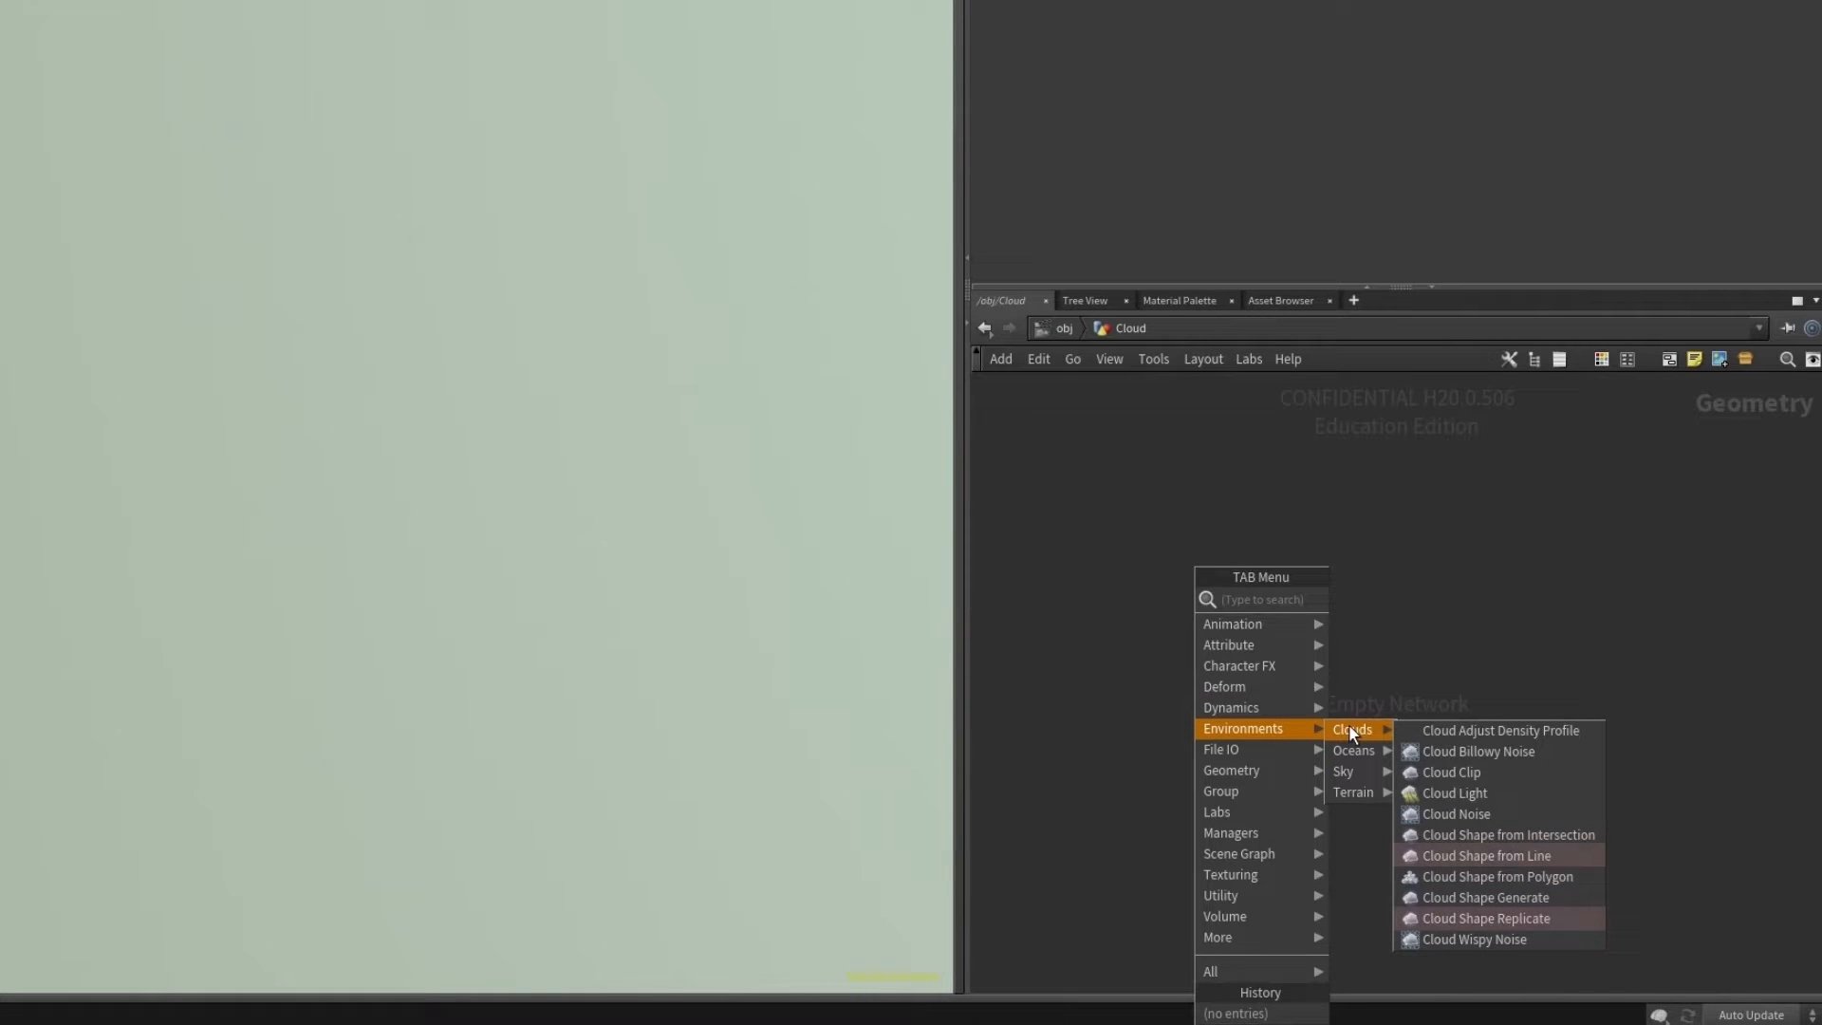
mouse_move(1456, 814)
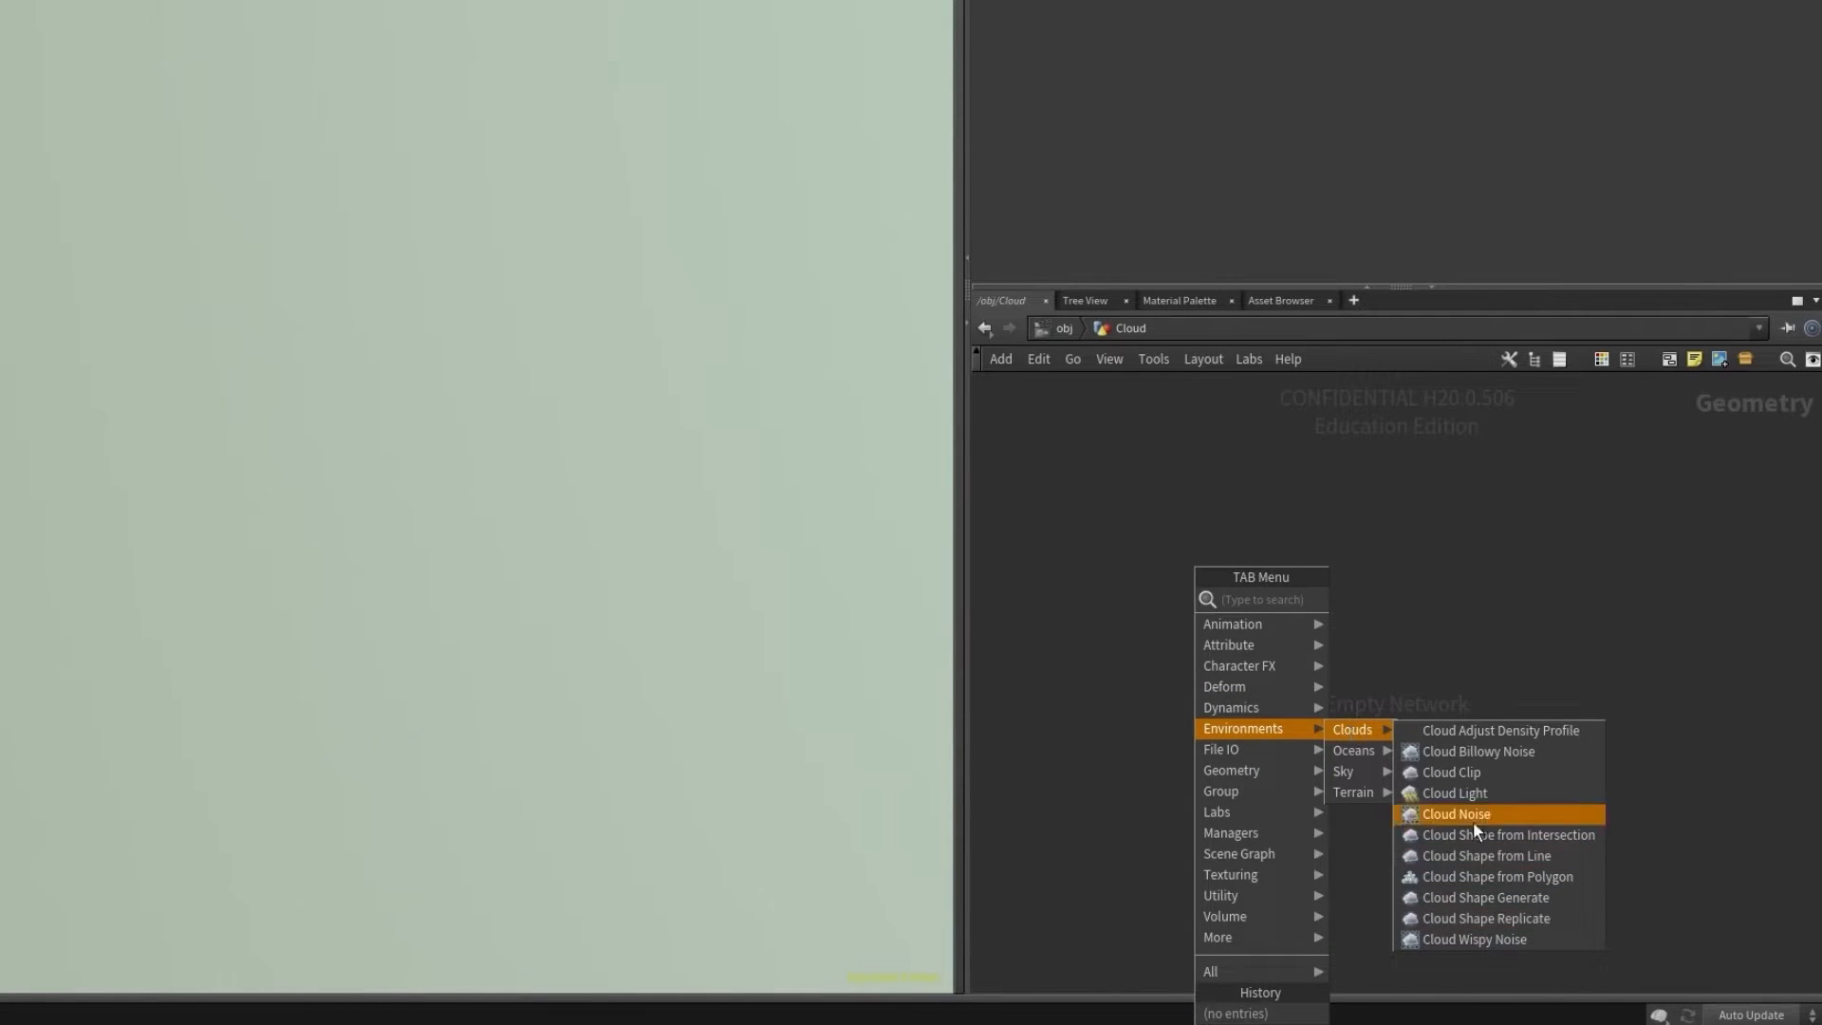
left_click(1497, 877)
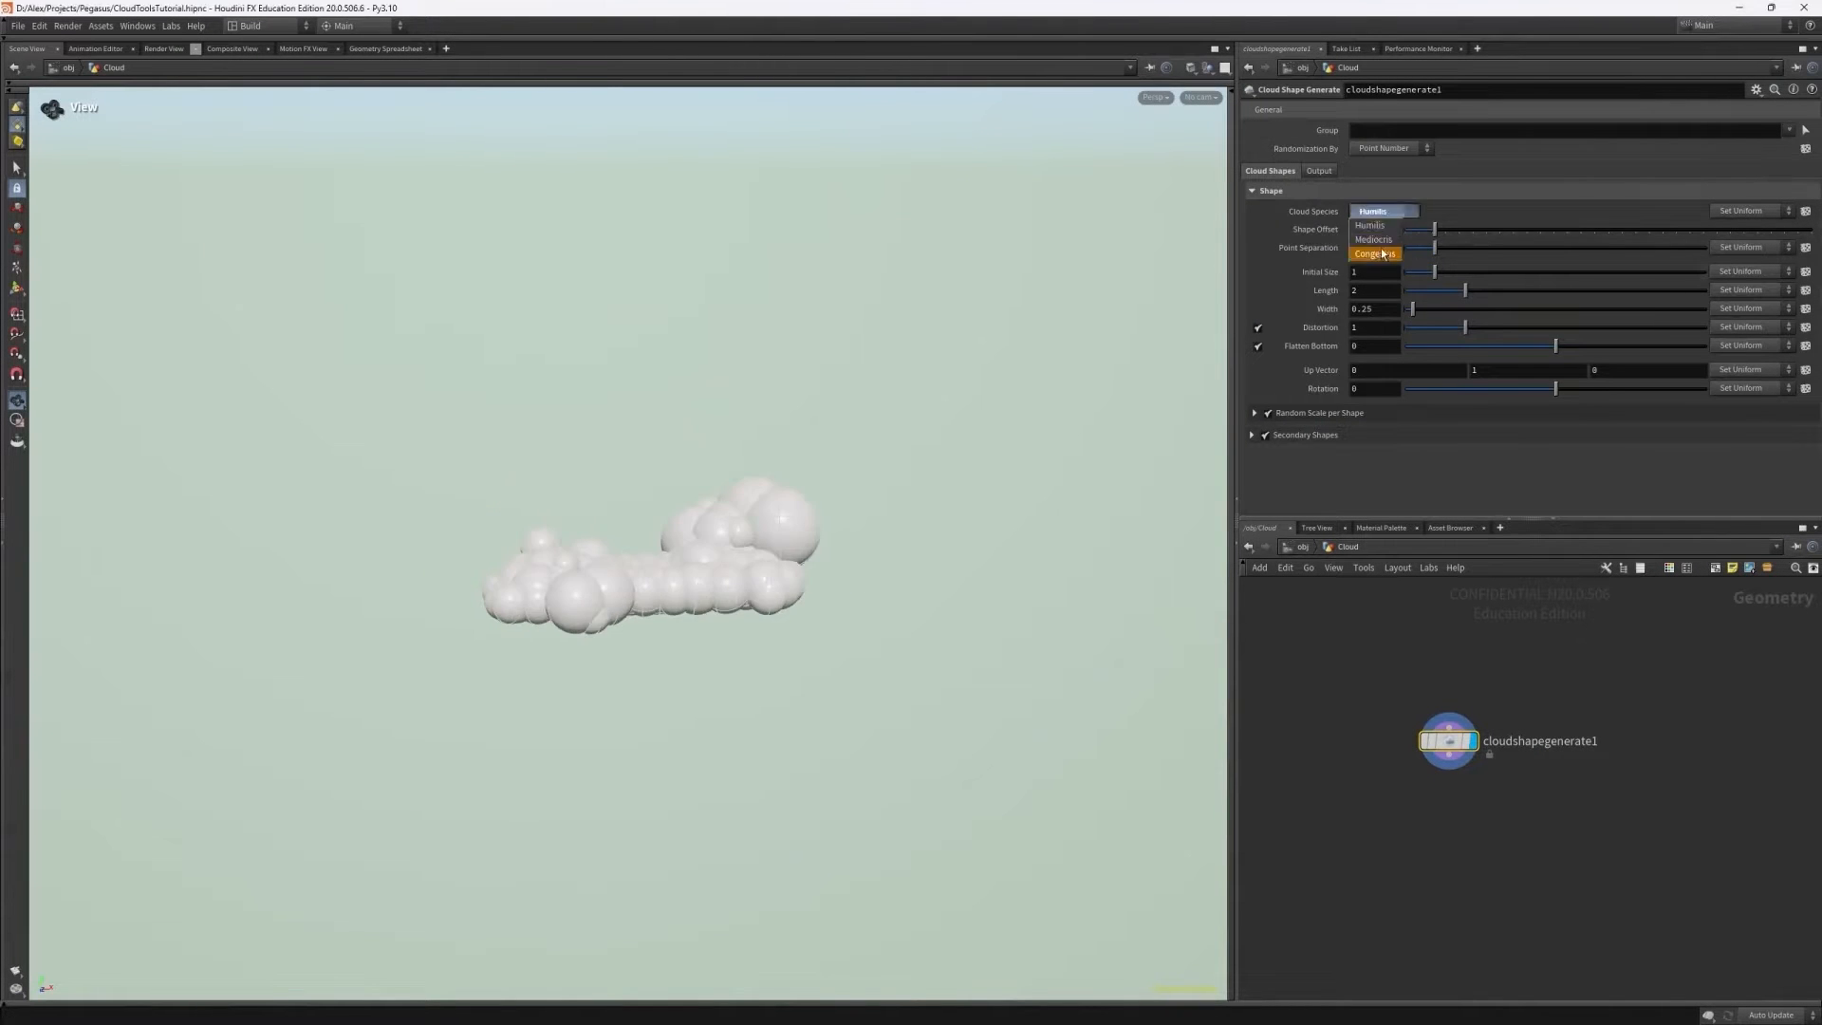
- Pick a Cloud Species for the generated shape feeding the cloud node chain
left_click(1376, 211)
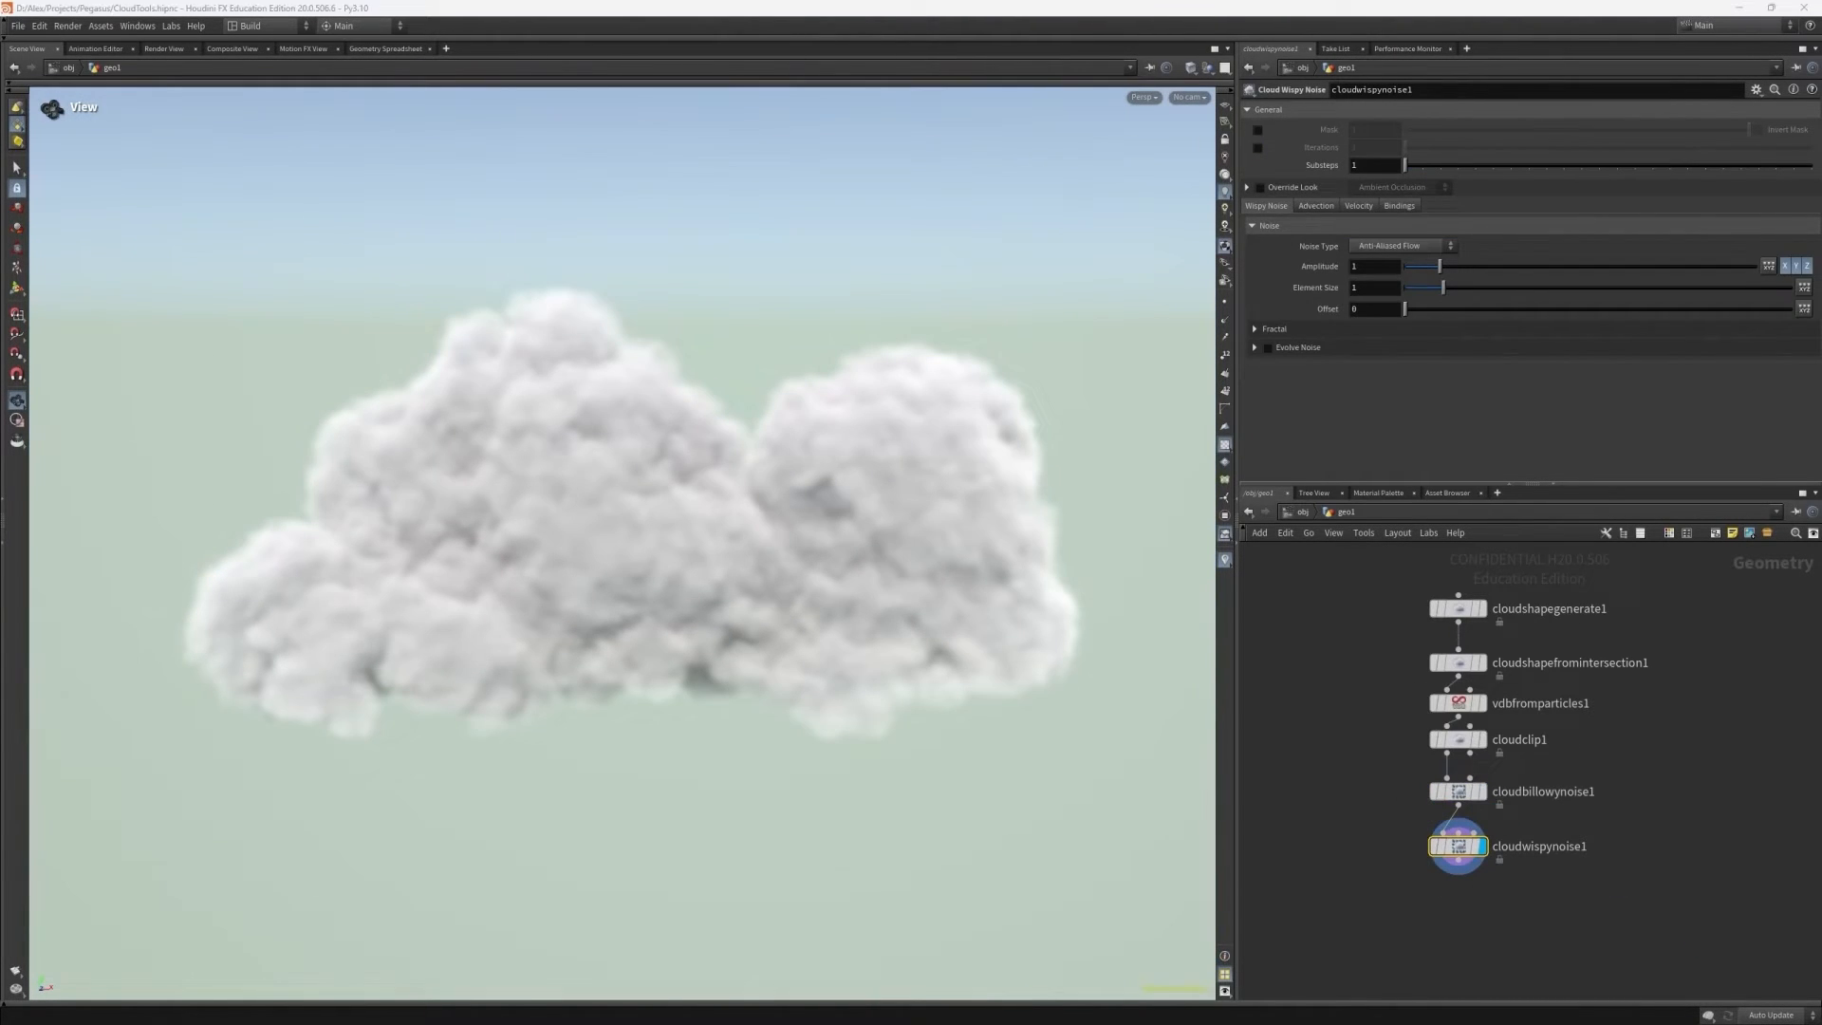
- On Cloud Wispy Noise, set Advection with Wind Strength 3.3 and Scale by Bounding Box
left_click(1359, 205)
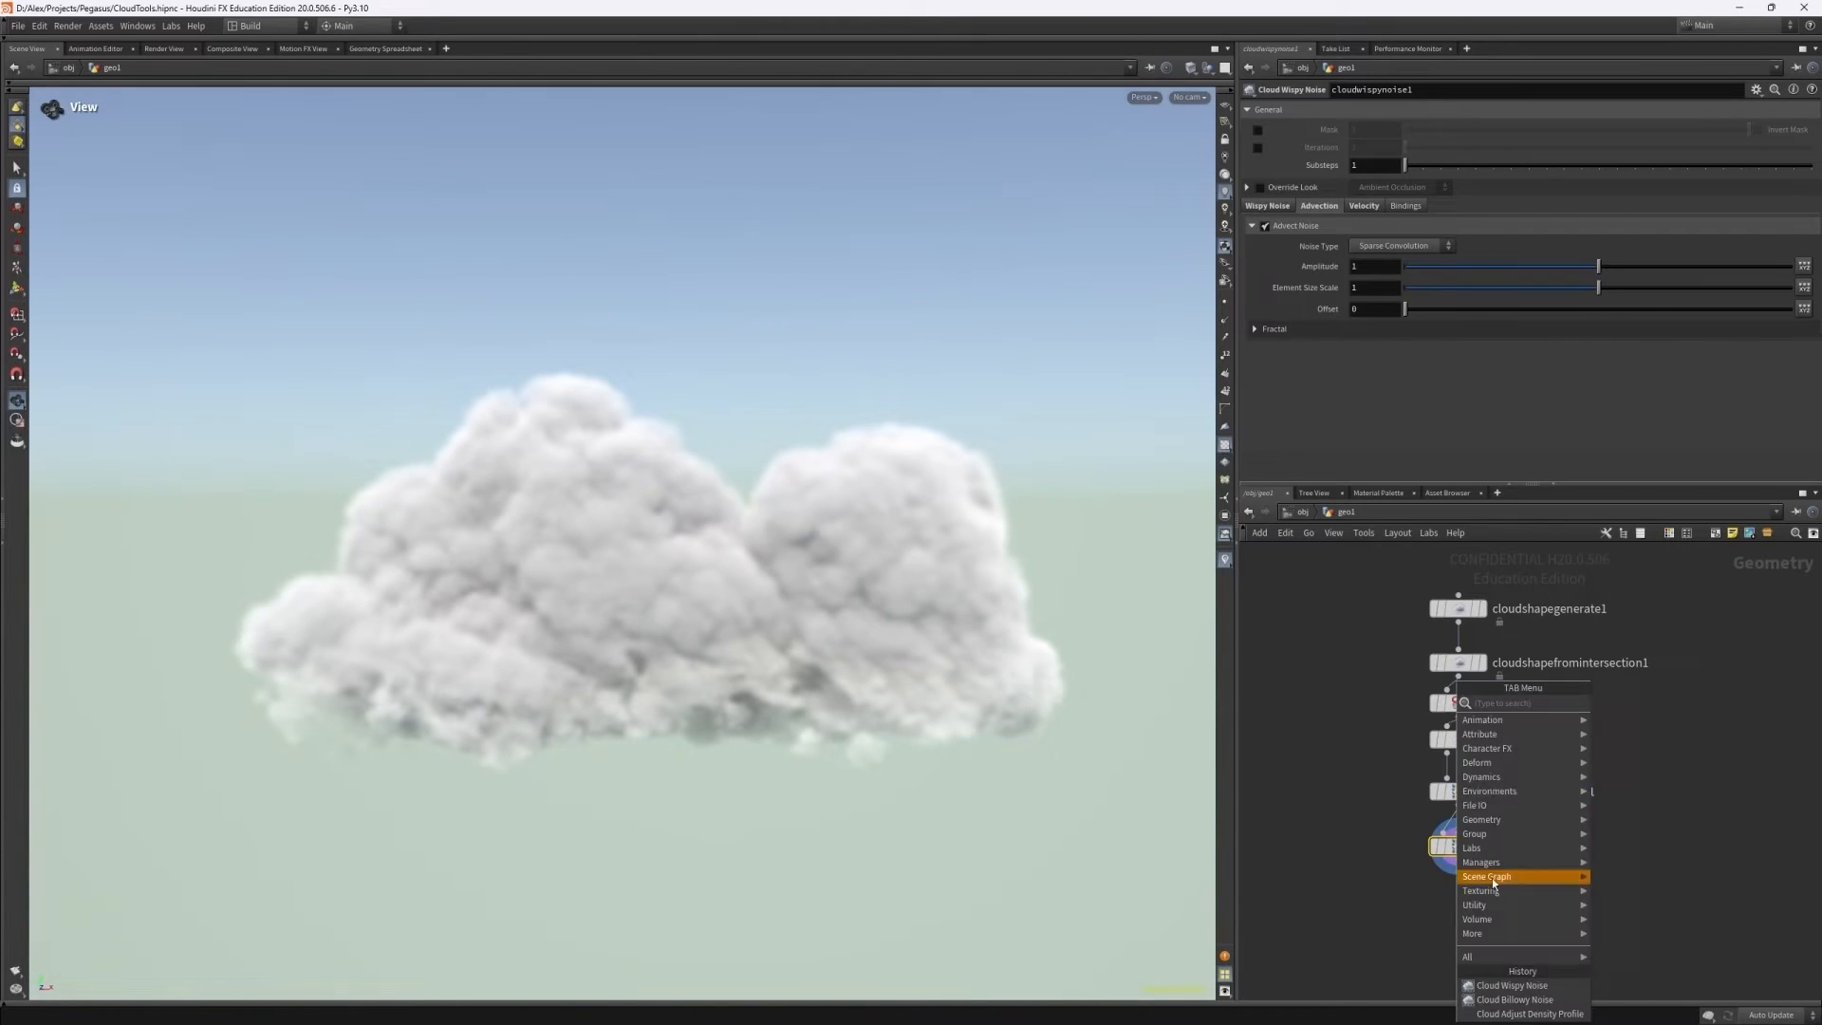
left_click(1530, 1013)
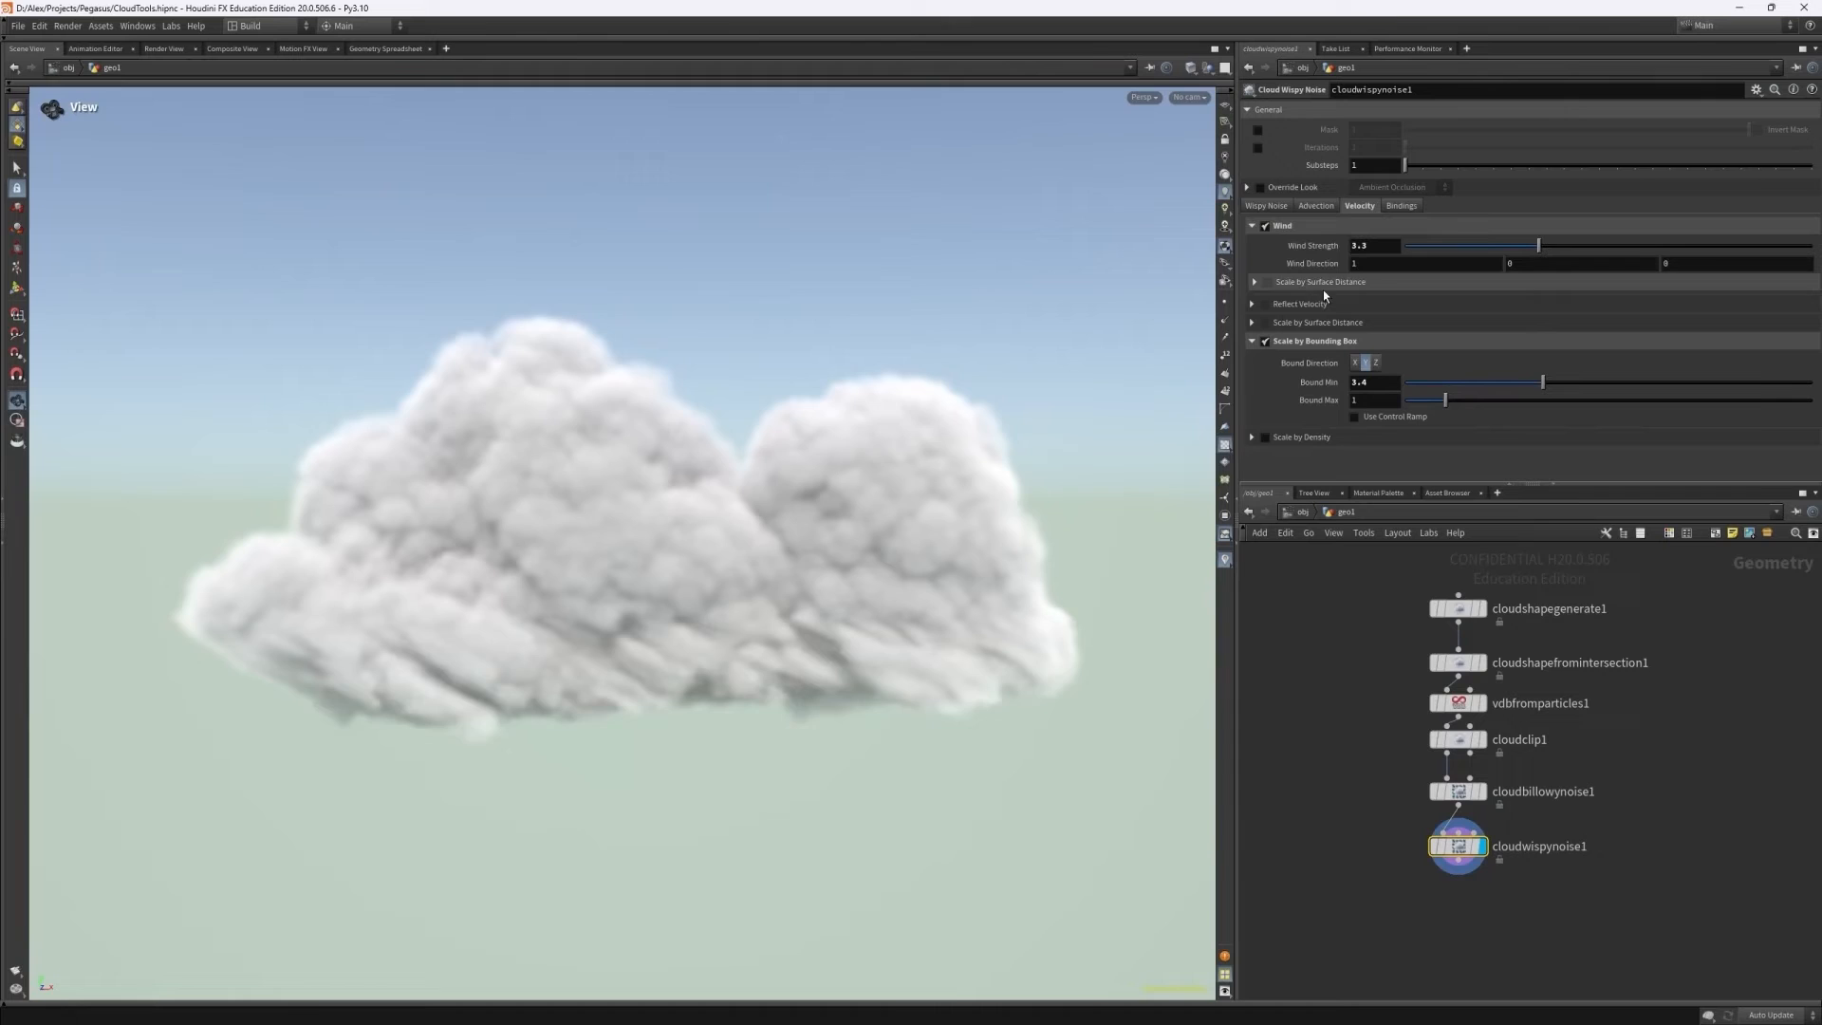
- Add Cloud Adjust Density Profile with Edge Density 0.932 and Edge Falloff 0.172
left_click(1266, 205)
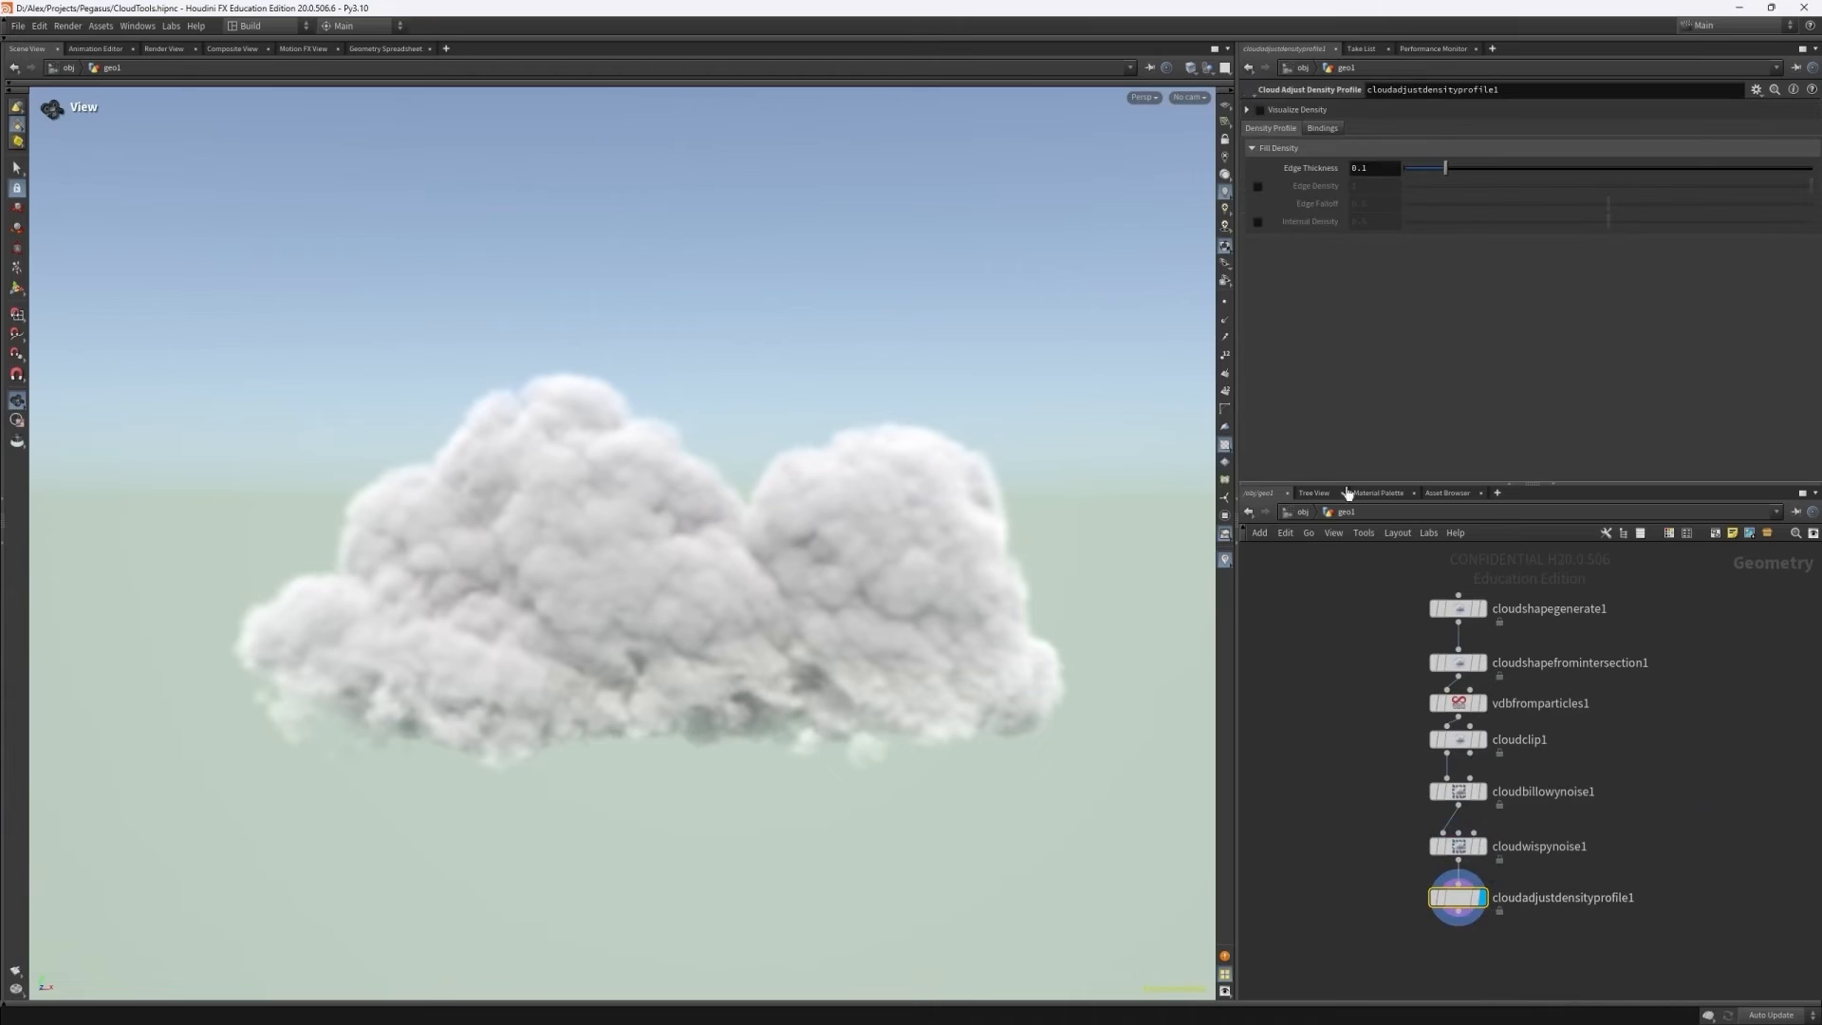
left_click_drag(1406, 203, 1477, 203)
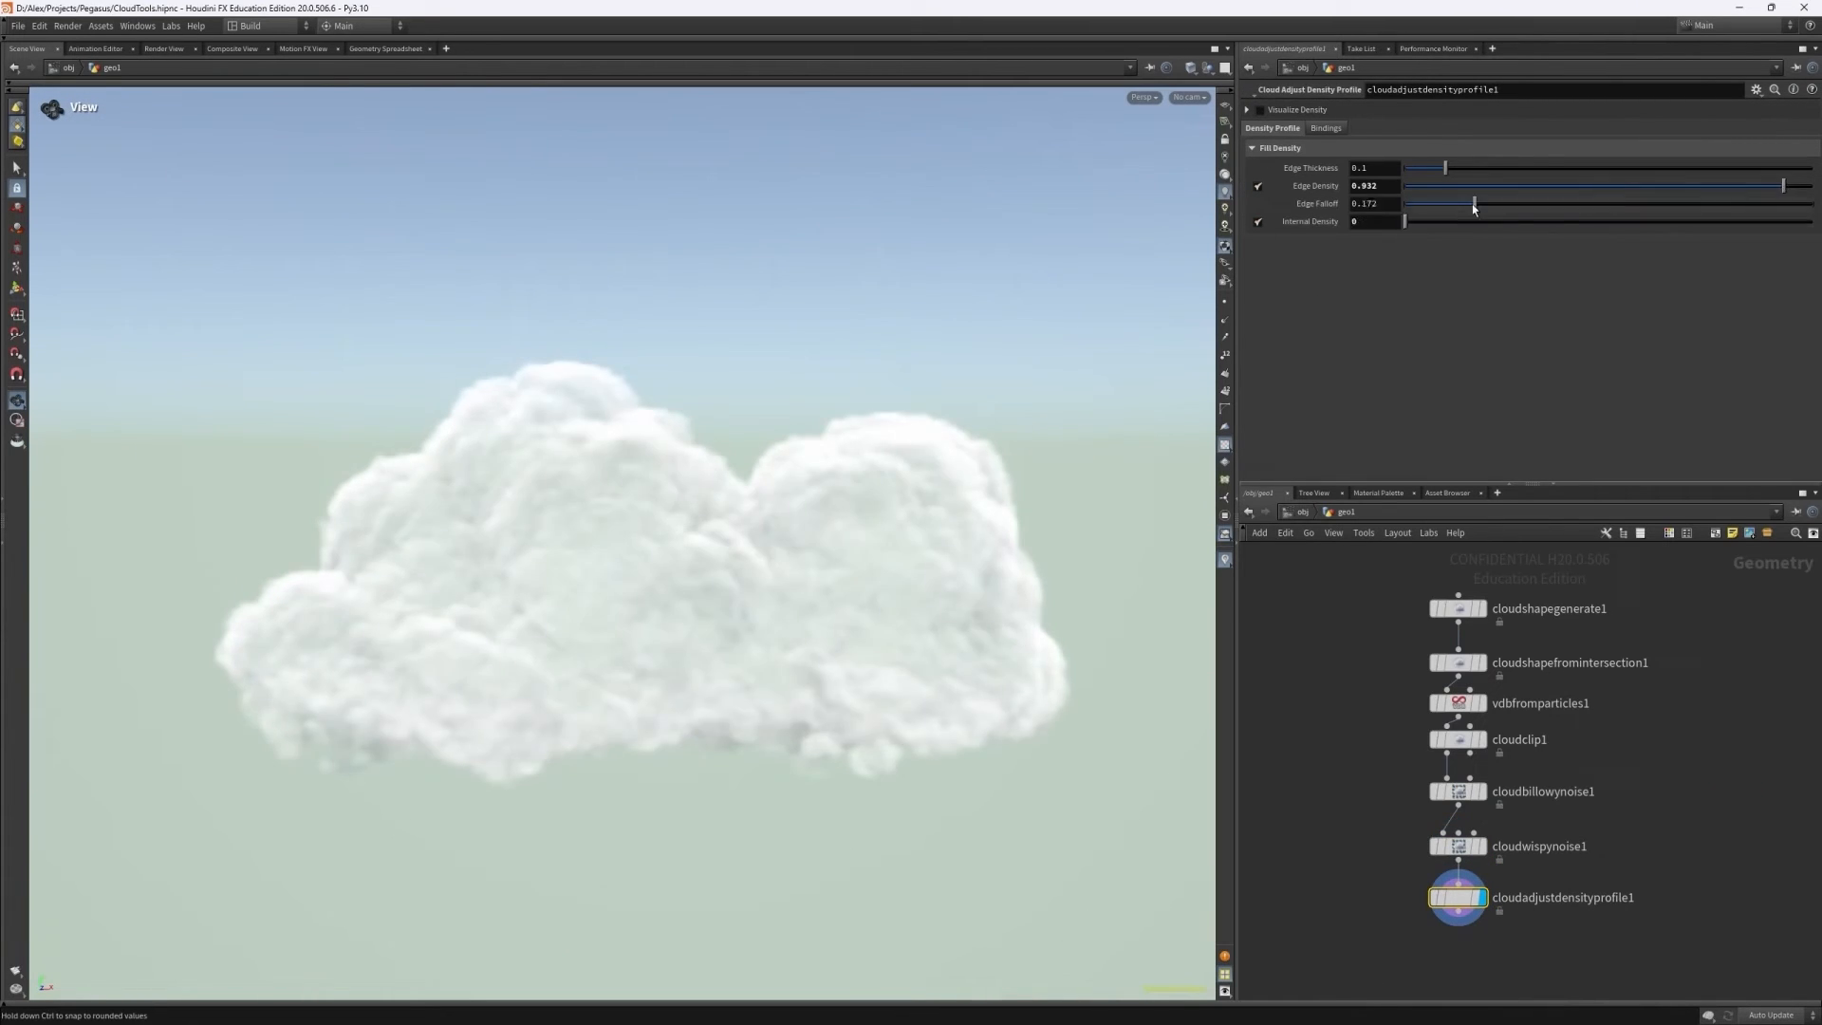